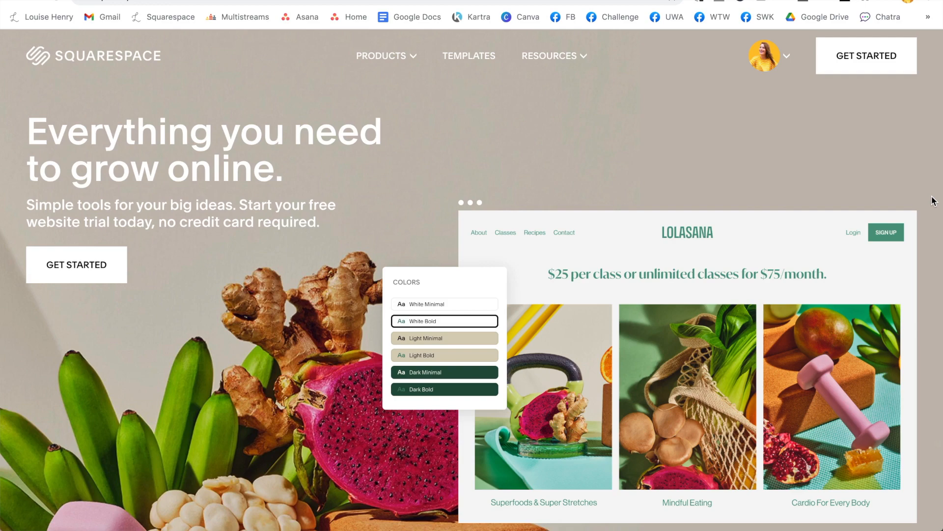
Scroll through the homepage mockup in Preview, then open the pink-and-yellow about page image
scroll("down", 3)
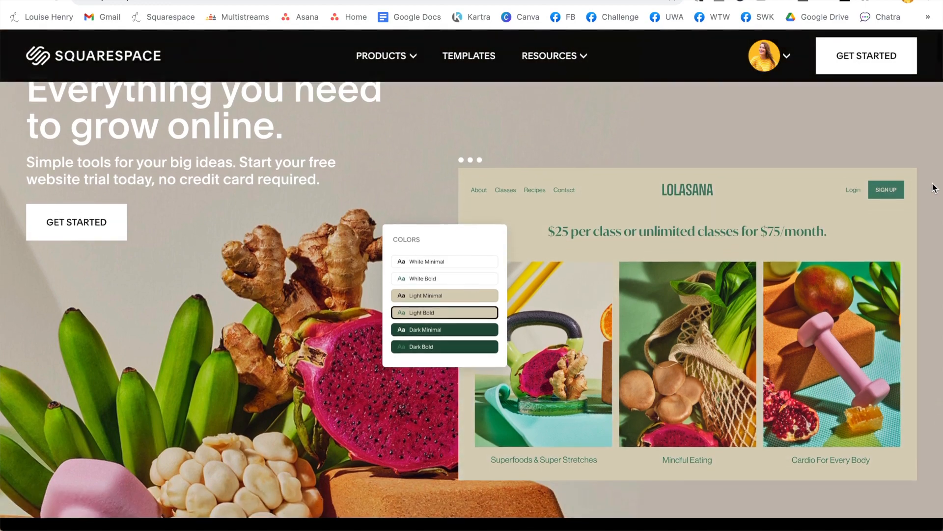
scroll("down", 3)
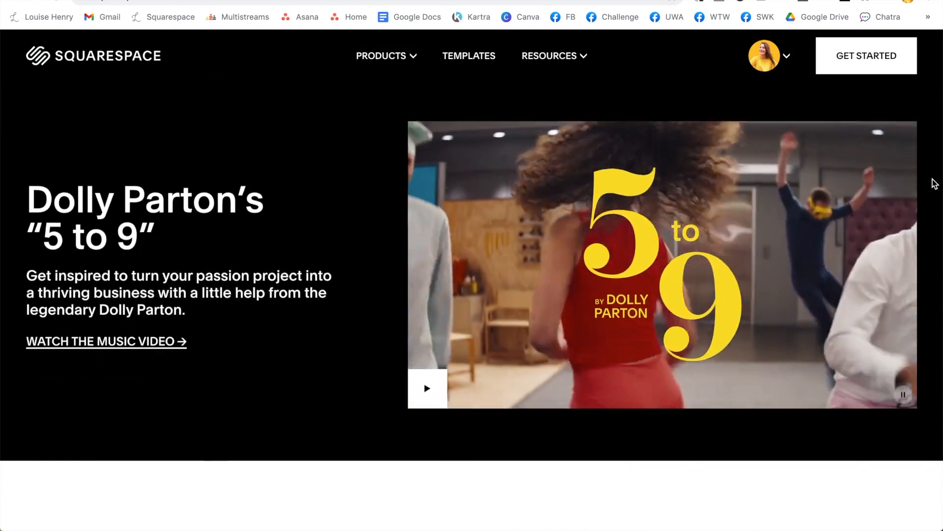
scroll("down", 3)
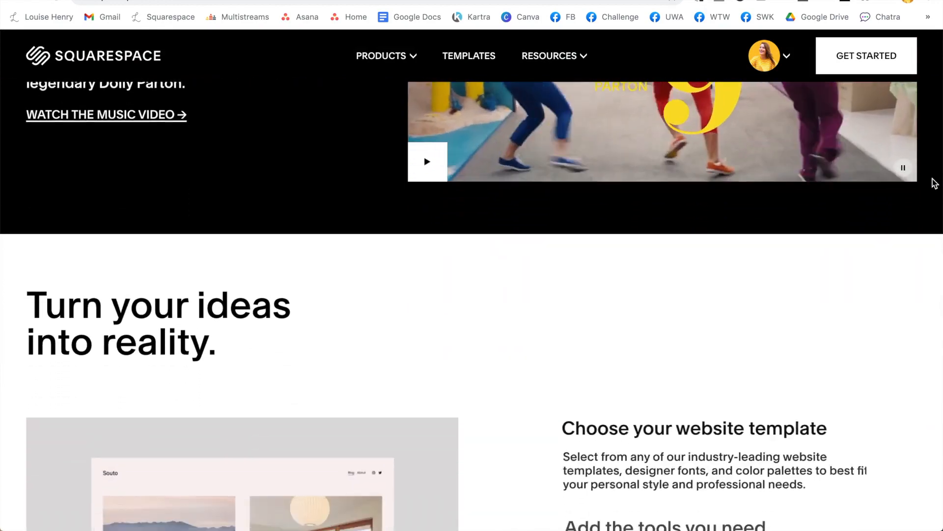
scroll("down", 3)
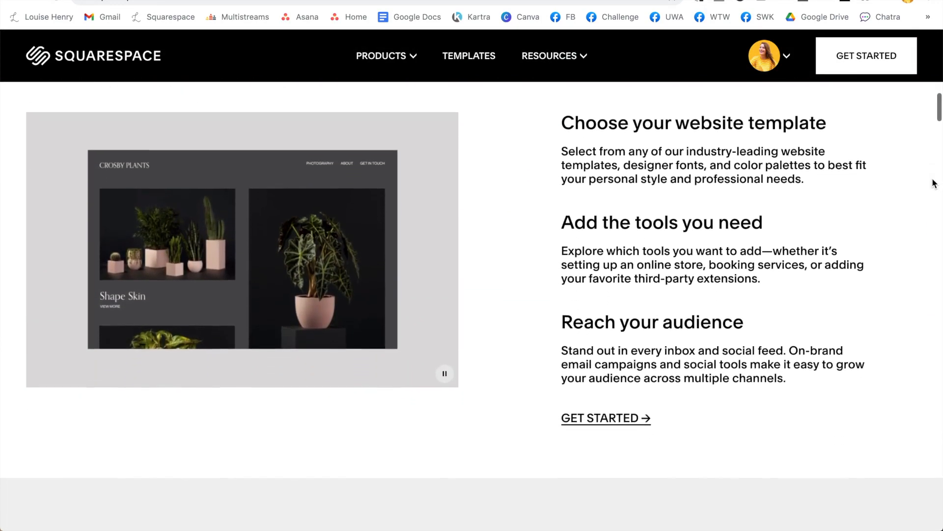
scroll("up", 3)
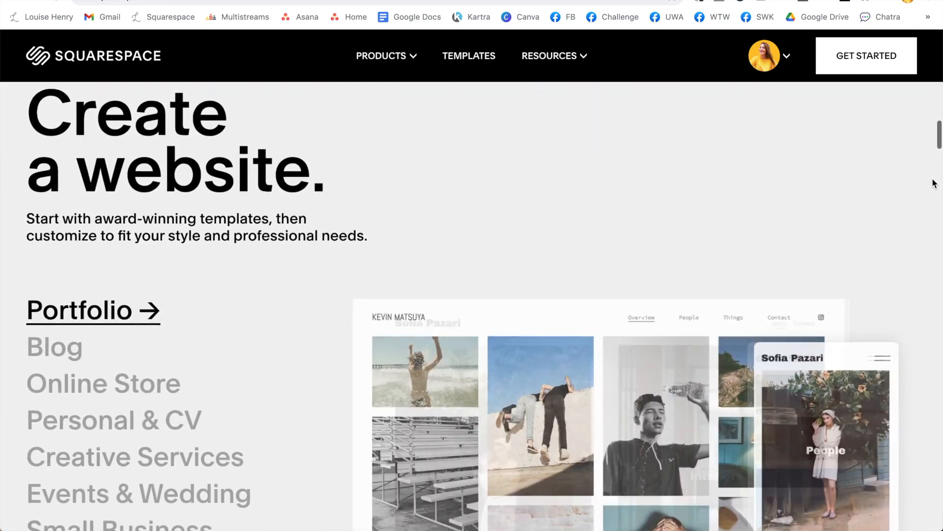
scroll("down", 3)
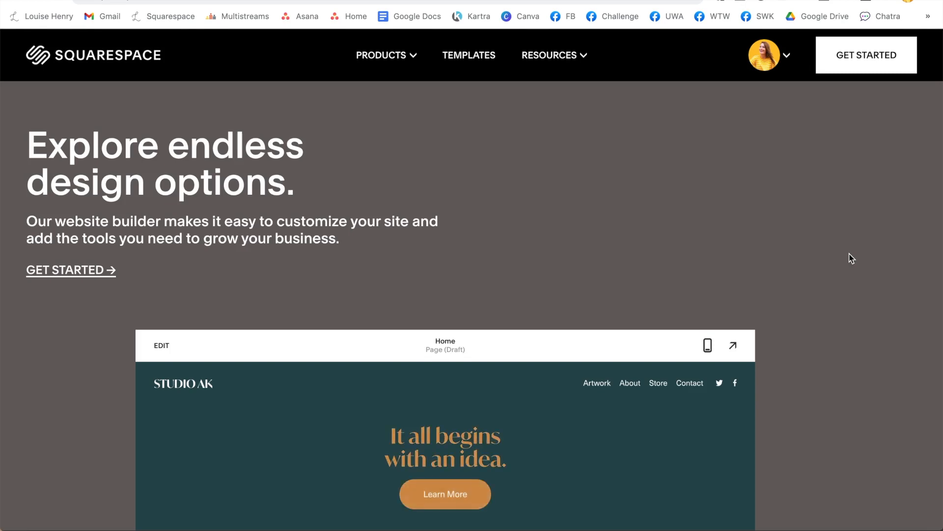
scroll("down", 3)
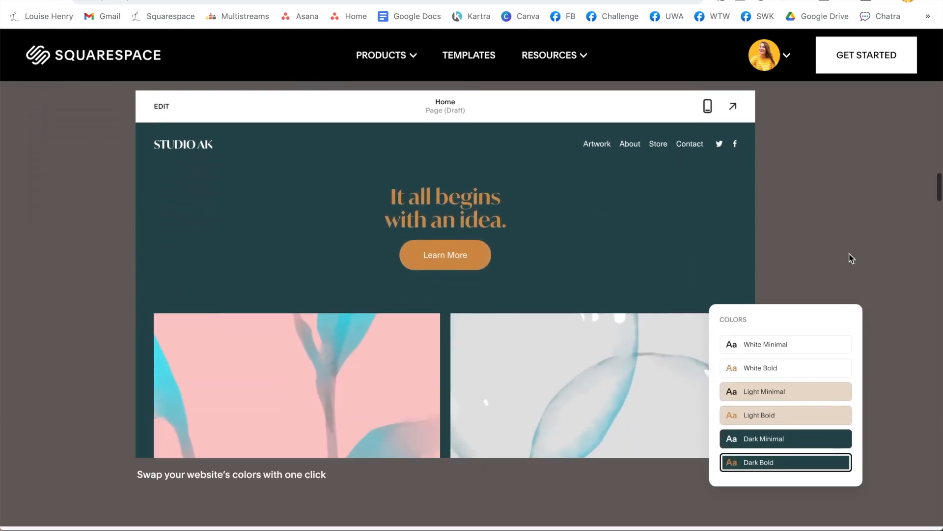
left_click(784, 367)
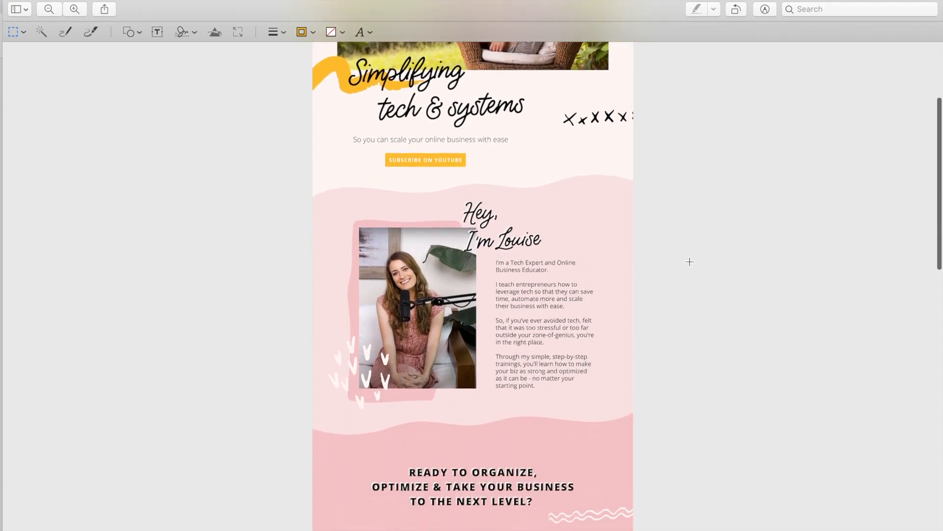
Scroll the about page mockup down to 'The why behind it all' section
scroll("down", 3)
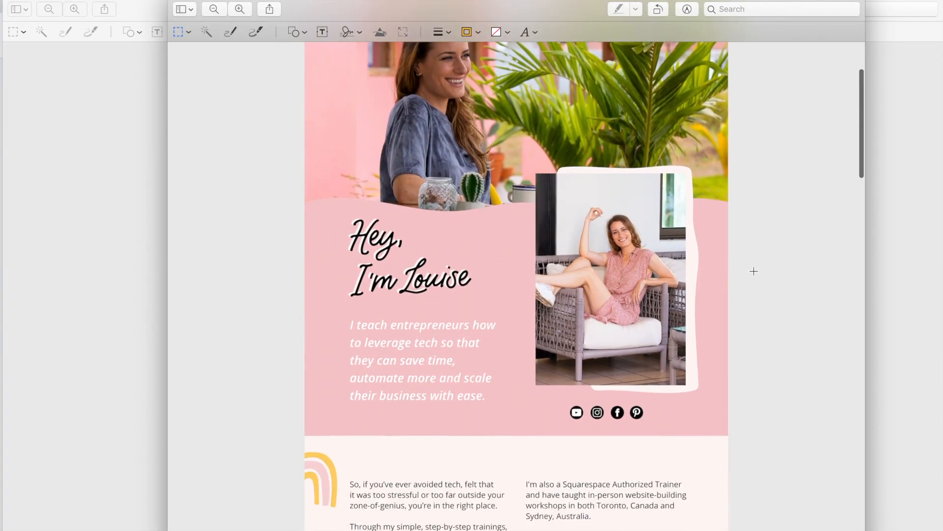
scroll("down", 3)
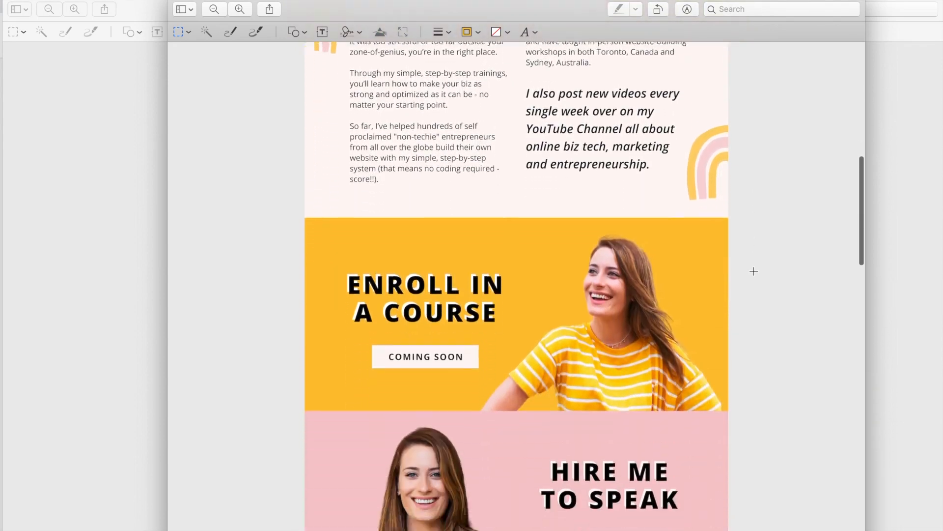
scroll("down", 3)
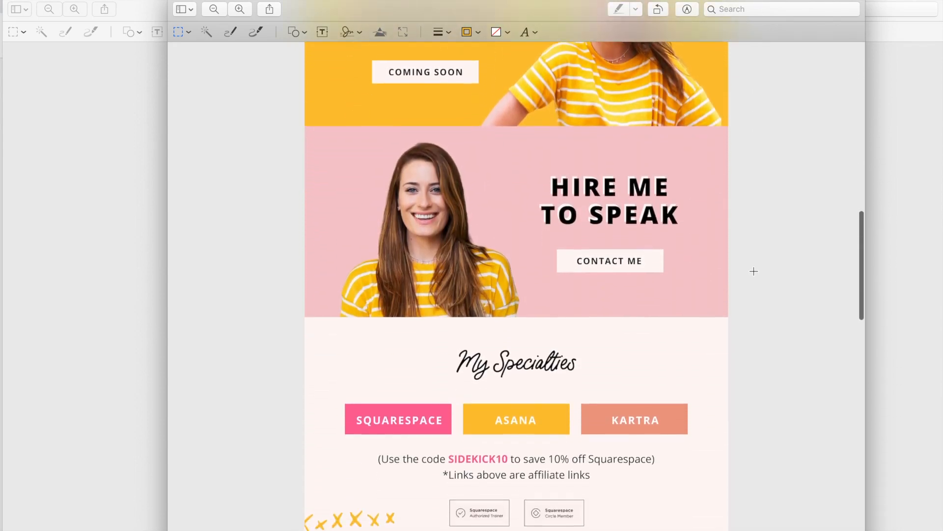
scroll("down", 3)
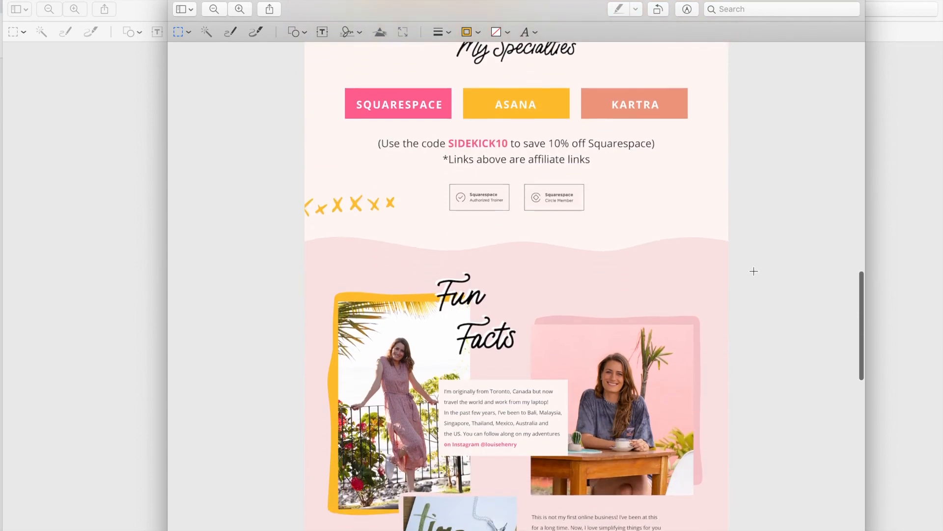
scroll("down", 3)
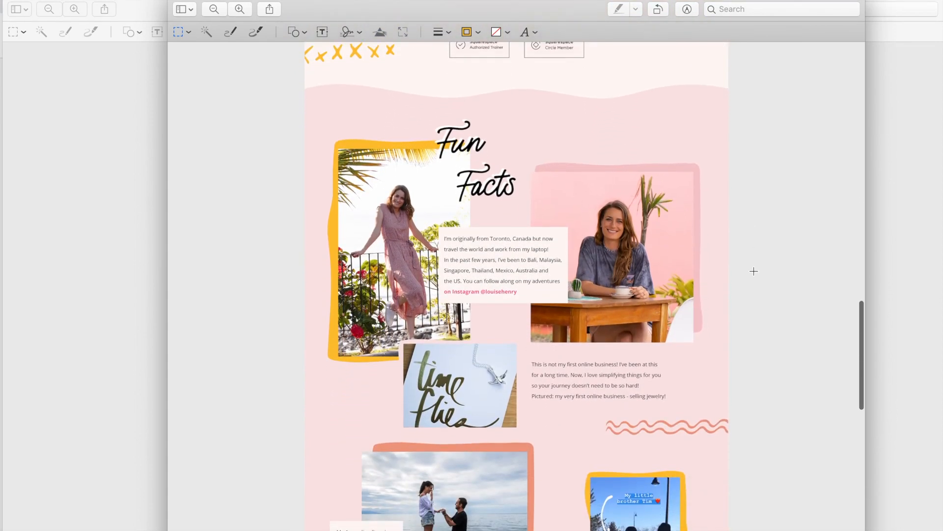
scroll("down", 3)
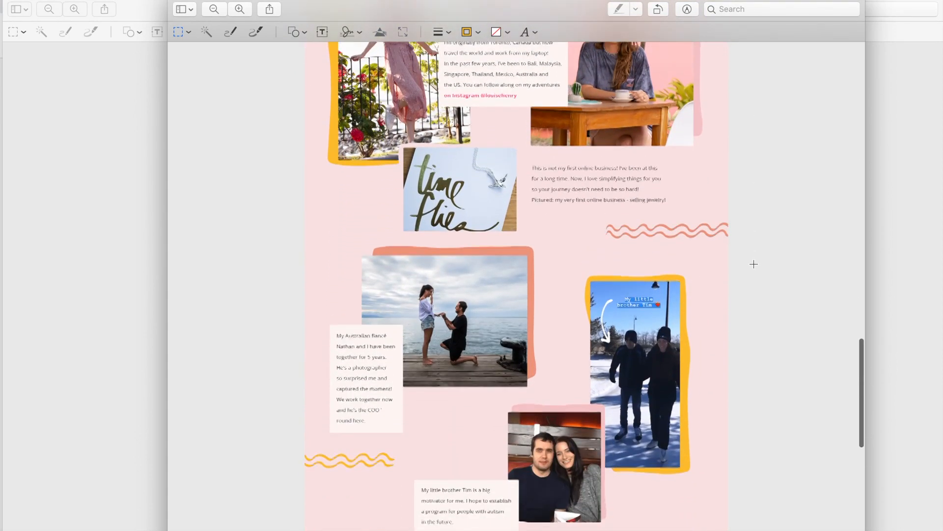
scroll("down", 3)
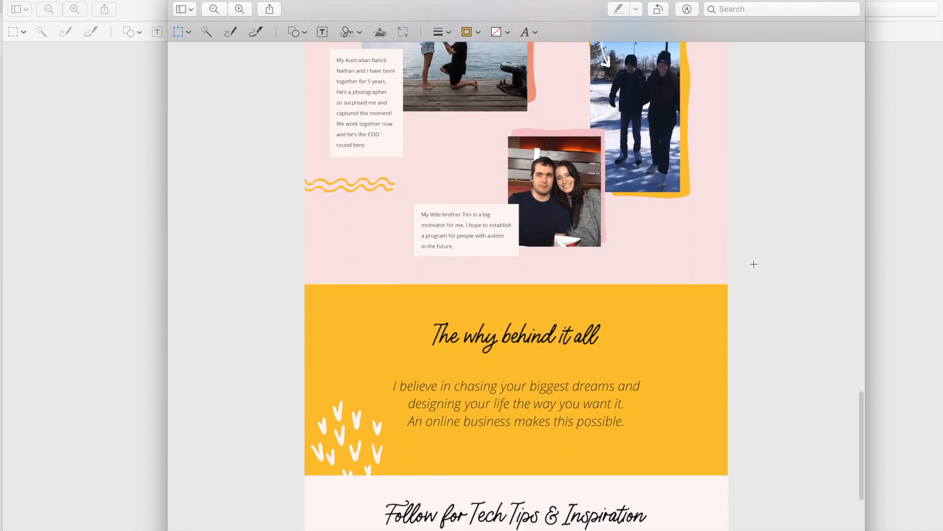
scroll("down", 3)
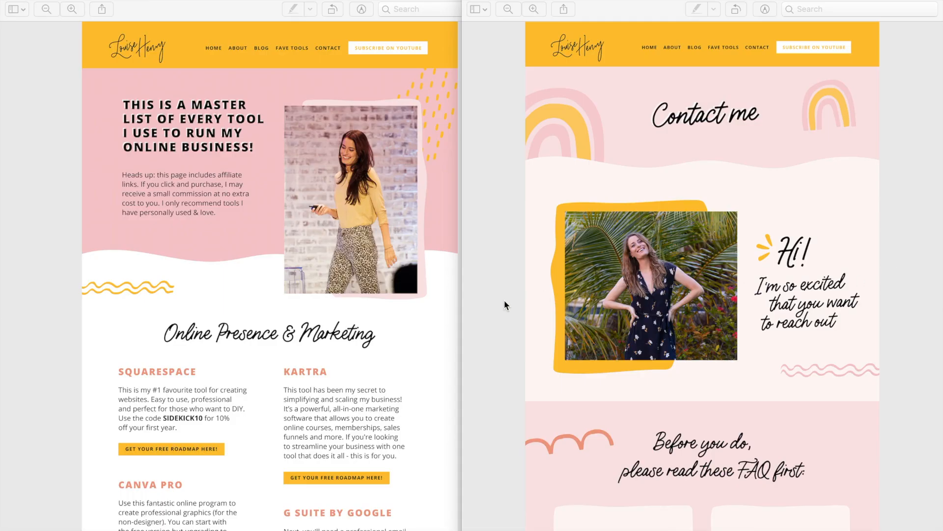
mouse_move(436, 336)
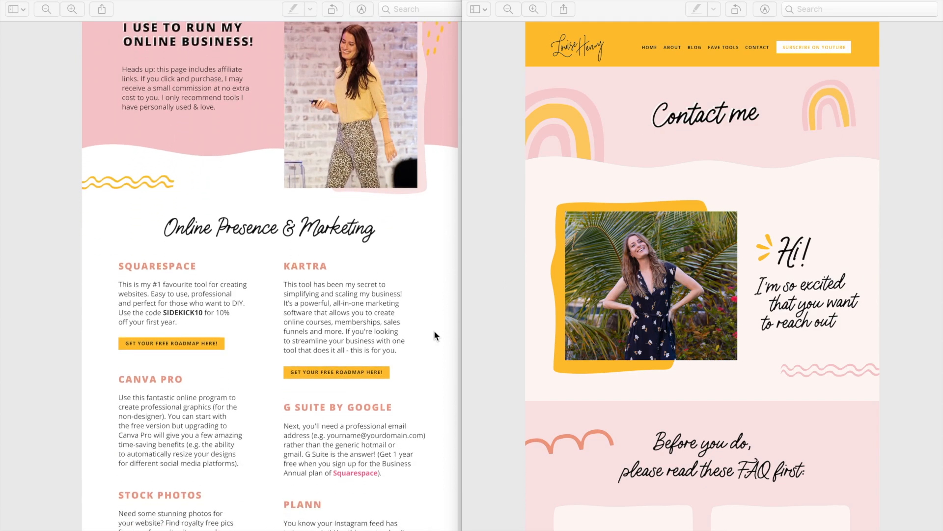
Scroll the favourite tools mockup, beside the contact page, down to the Webinars/Video section
scroll("down", 3)
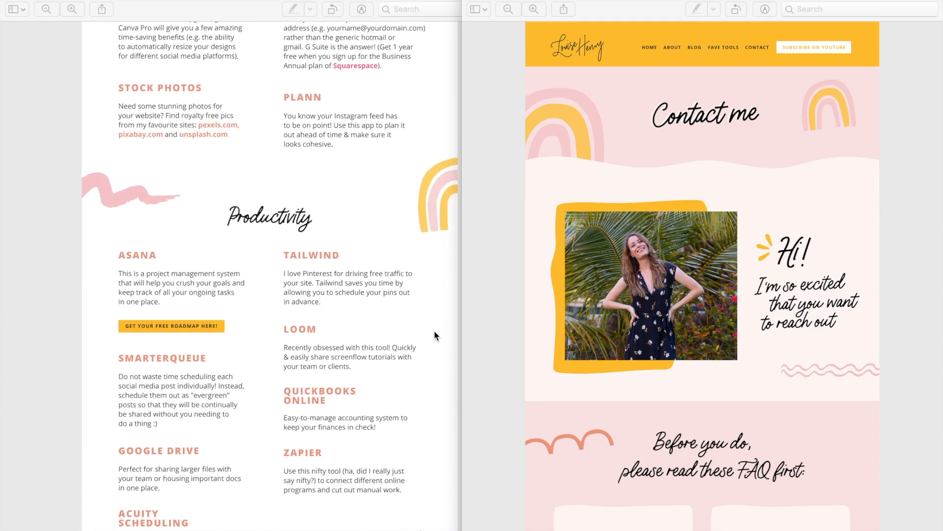
scroll("down", 3)
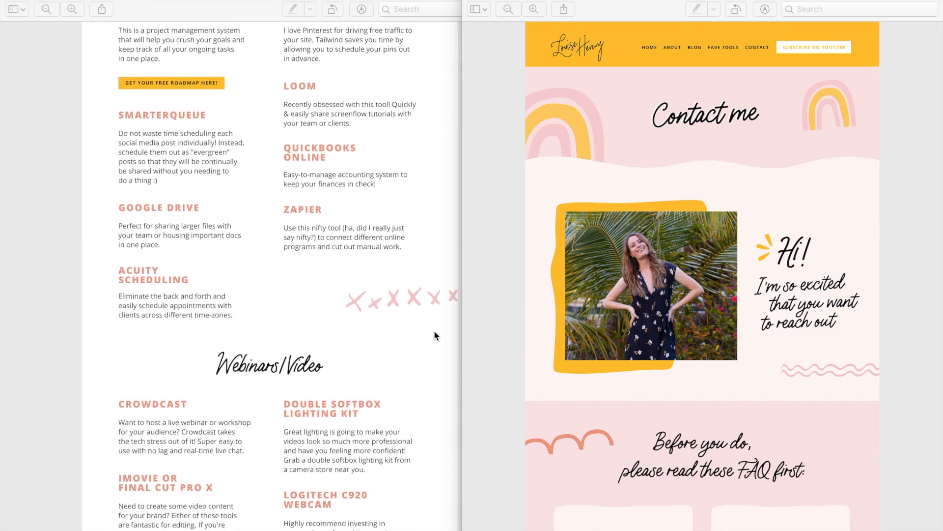
scroll("down", 3)
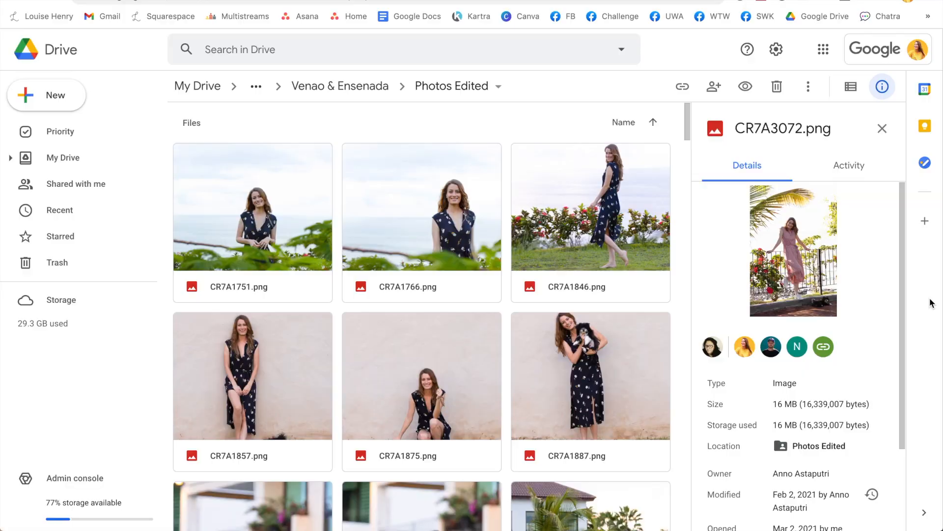
mouse_move(683, 284)
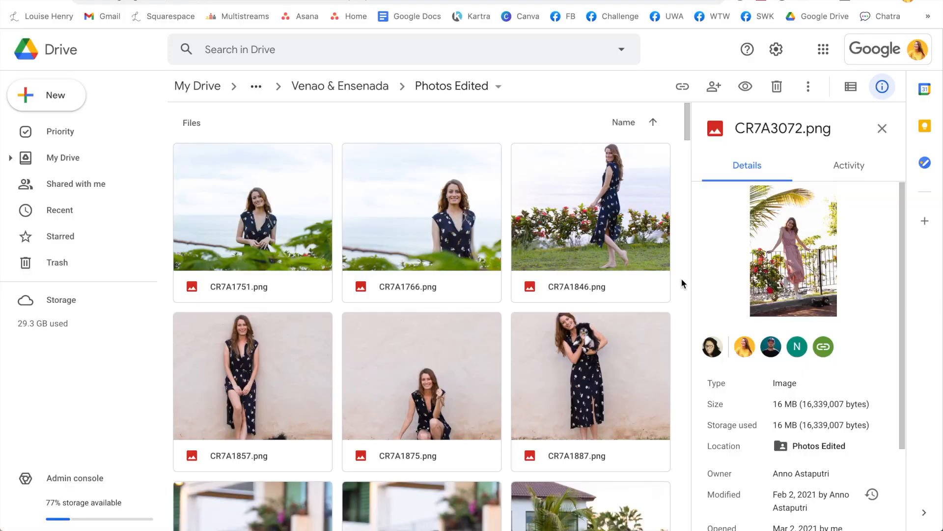
Scroll the Drive folder and advance through three edited photos of Louise beneath the palms
scroll("down", 3)
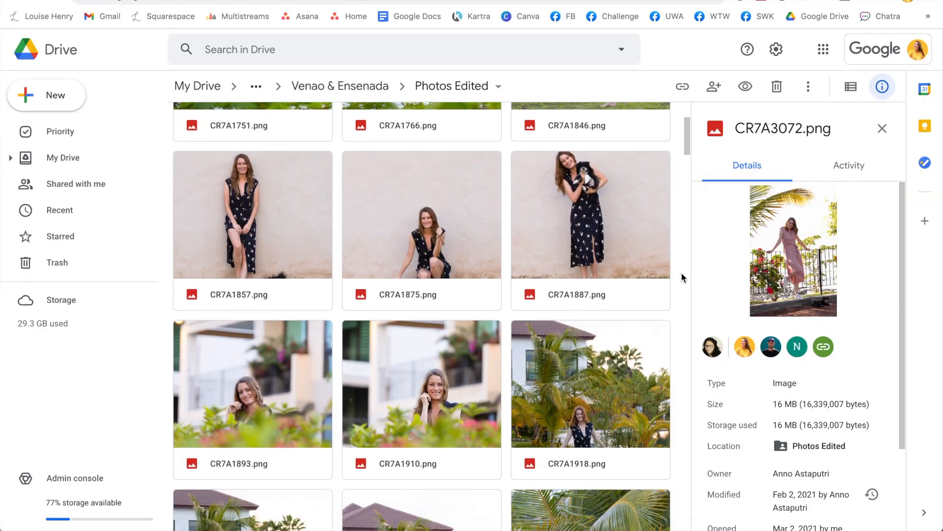
scroll("down", 3)
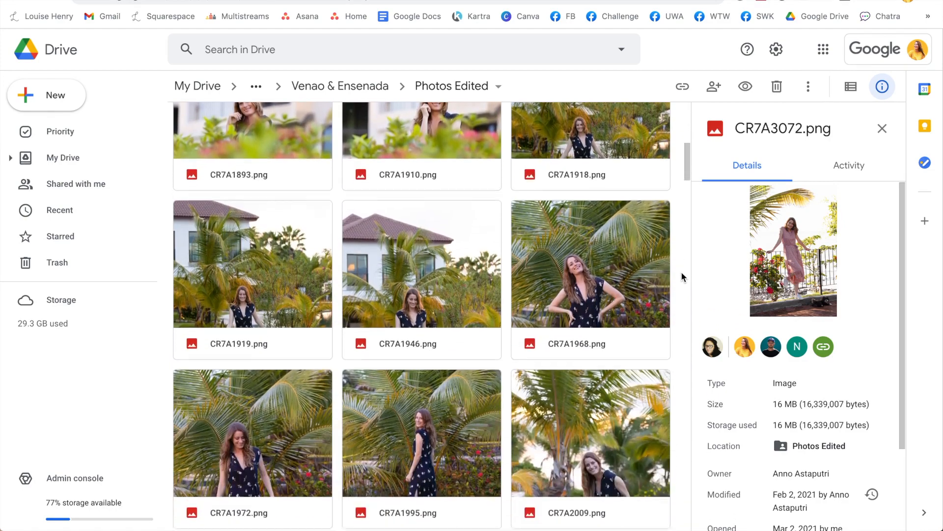
scroll("down", 3)
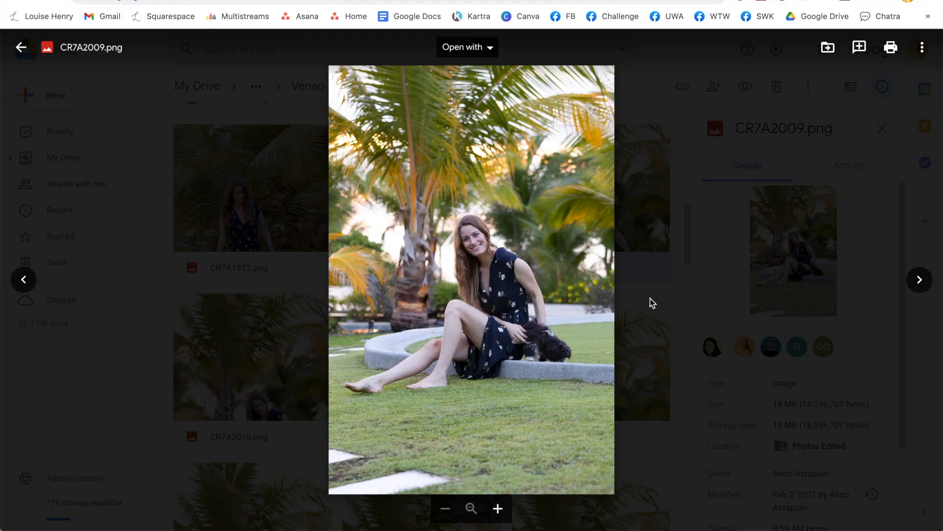
left_click(919, 279)
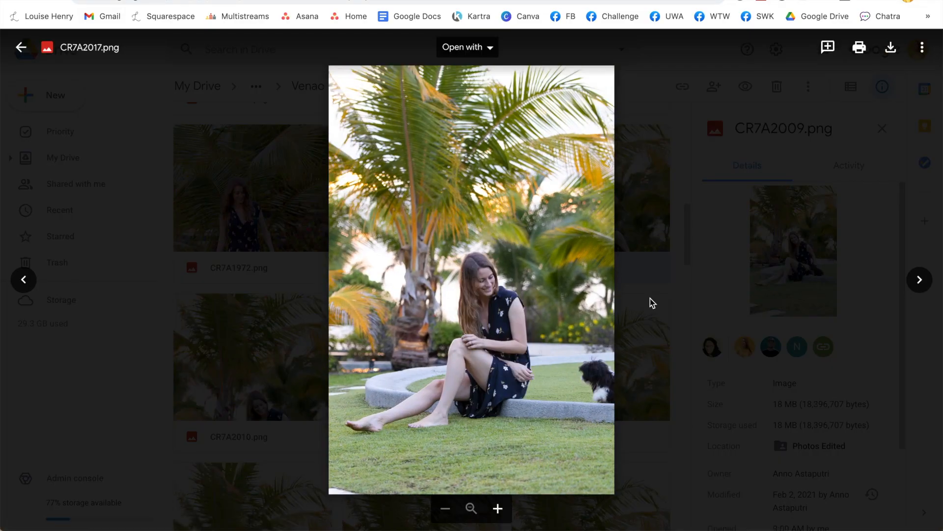
left_click(919, 279)
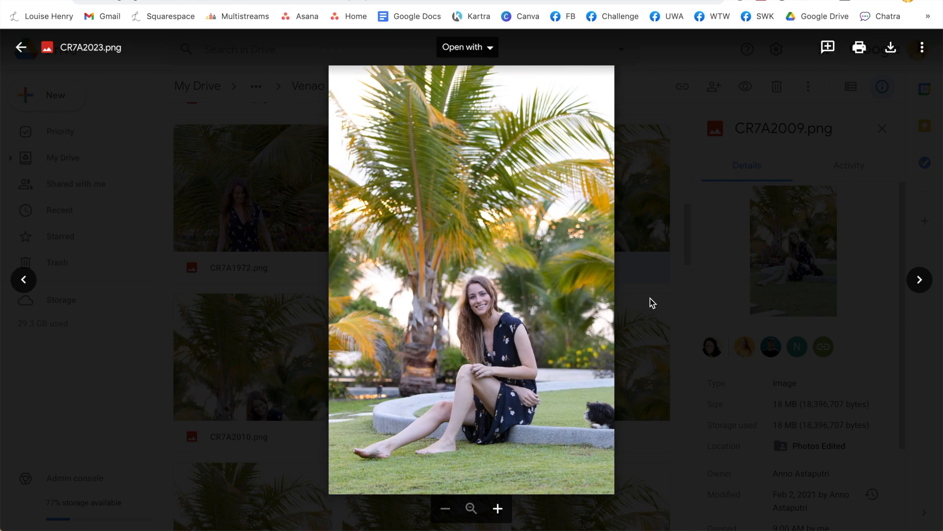
left_click(919, 279)
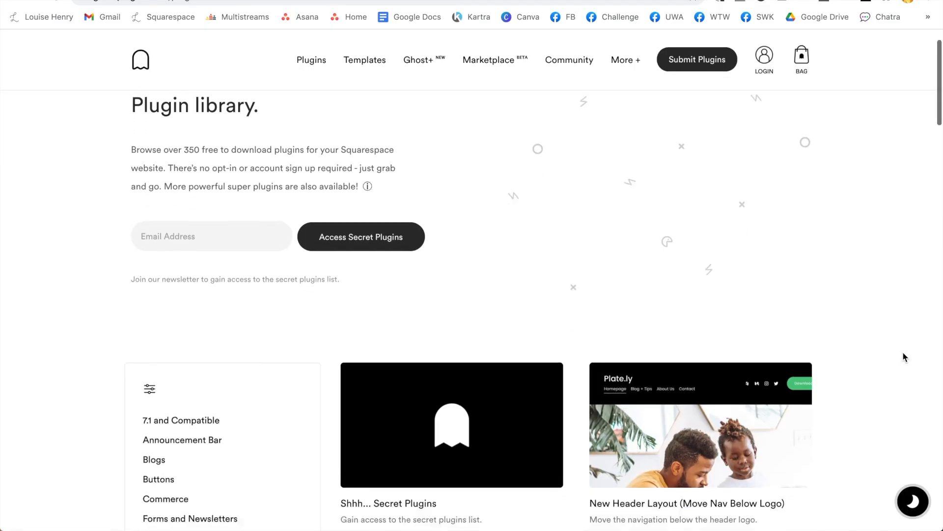
Scroll the Squarespace plugin library down to its plugin categories
scroll("down", 3)
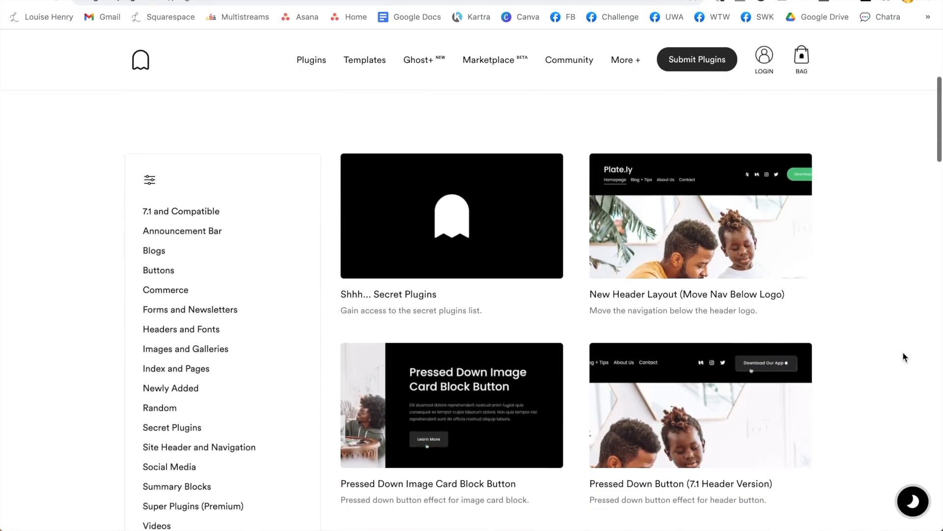
scroll("down", 3)
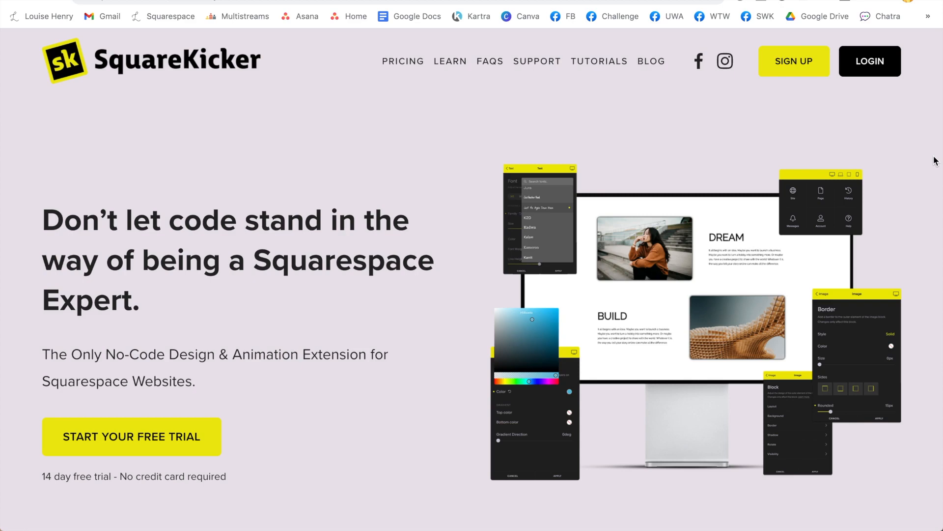
scroll("down", 3)
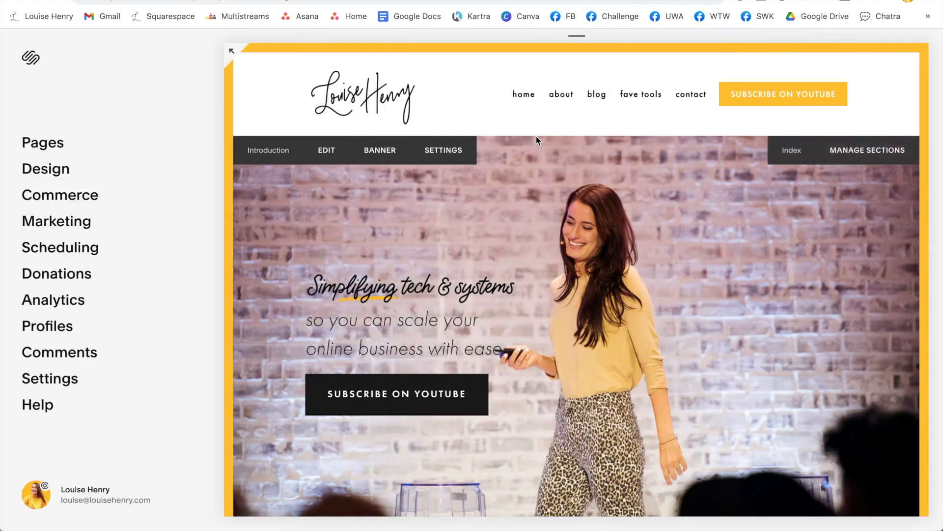
Show the homepage's Introduction banner with the brick-wall background in the site editor
left_click(443, 150)
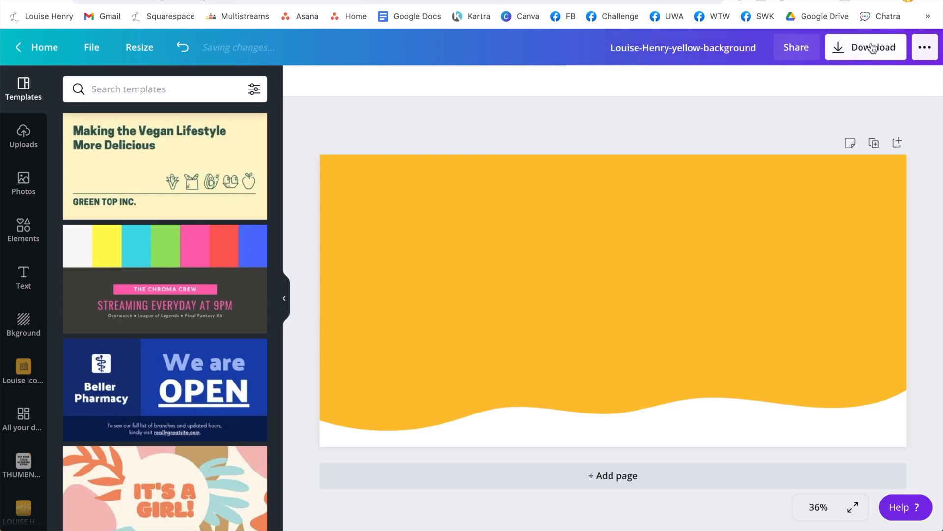
left_click(866, 47)
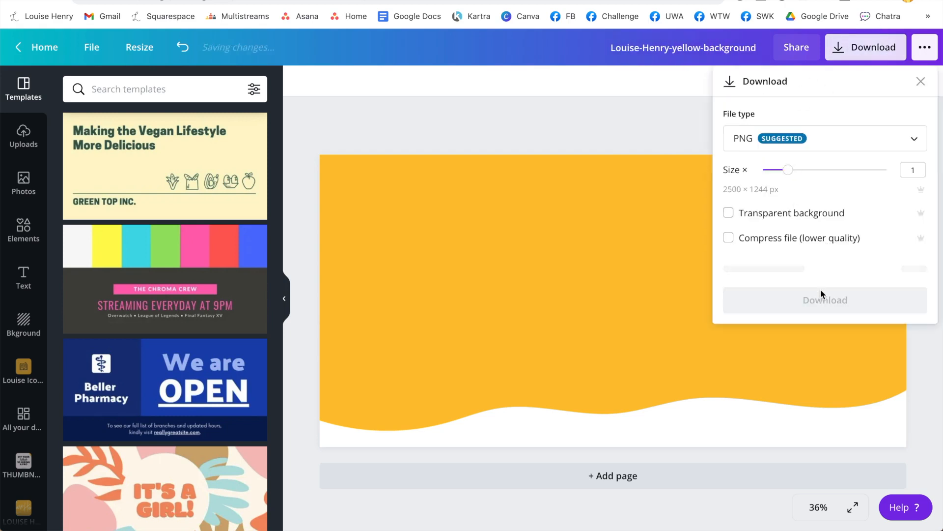
left_click(825, 299)
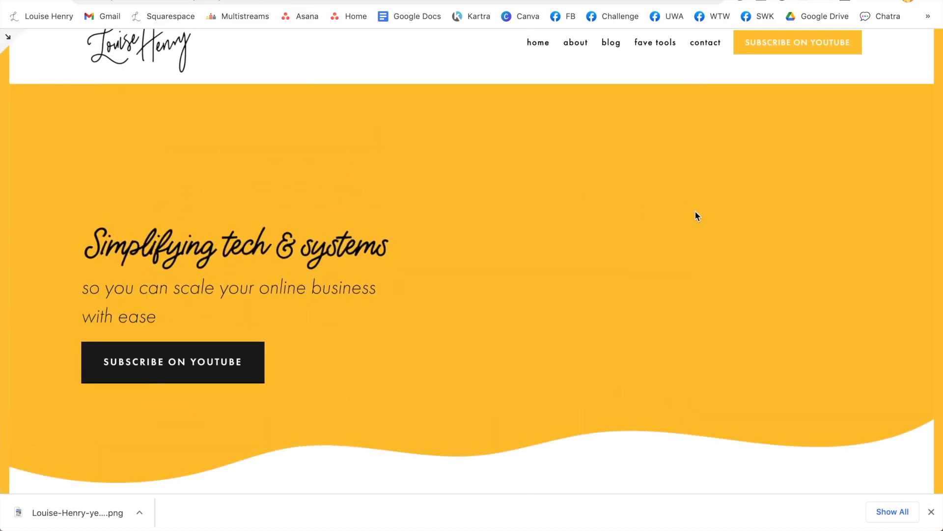
Scroll up and down the homepage to inspect the banner's new yellow wave background
scroll("down", 3)
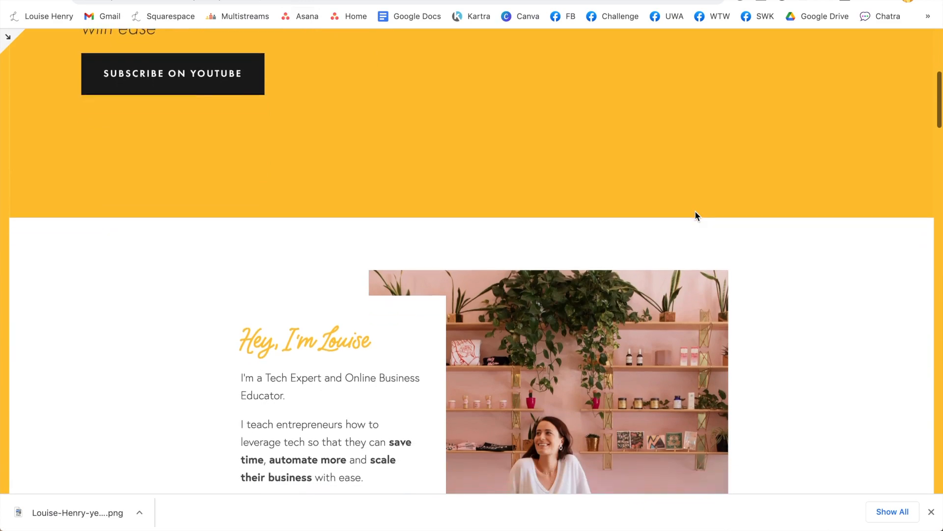
scroll("up", 3)
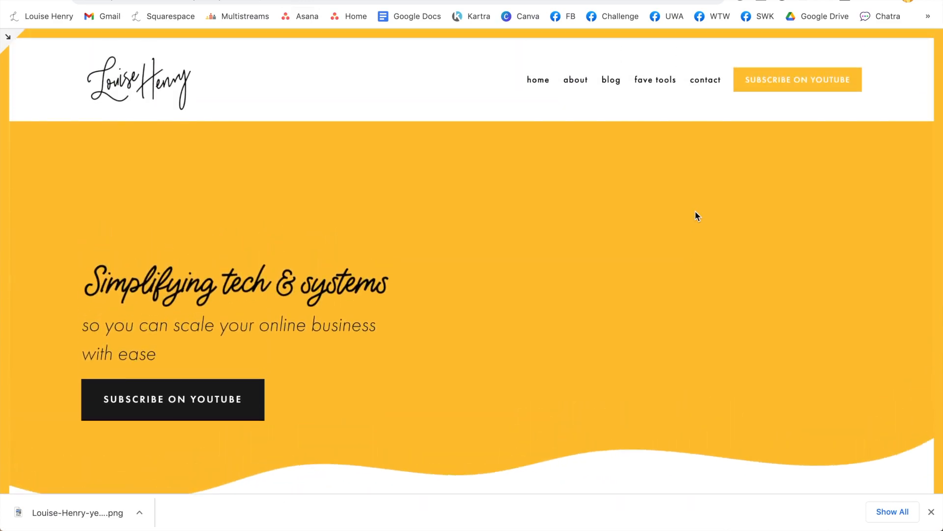
scroll("down", 3)
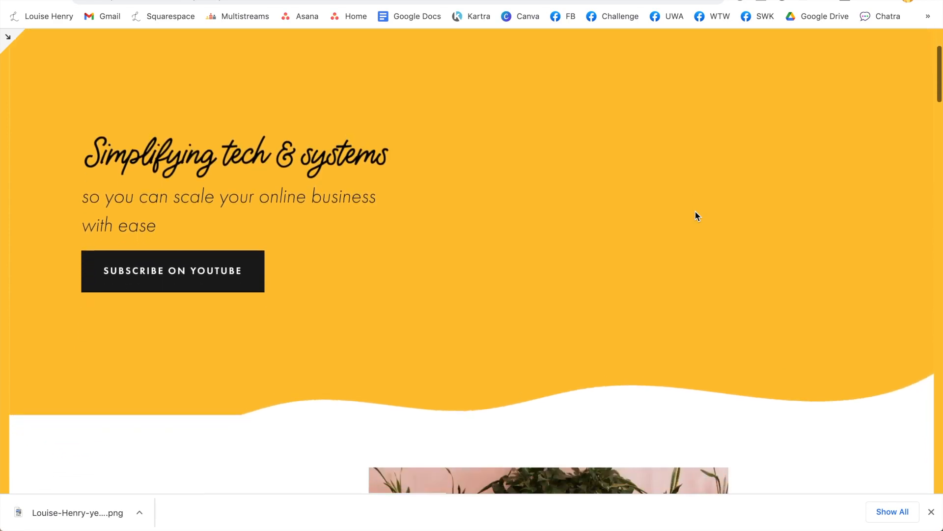
scroll("down", 3)
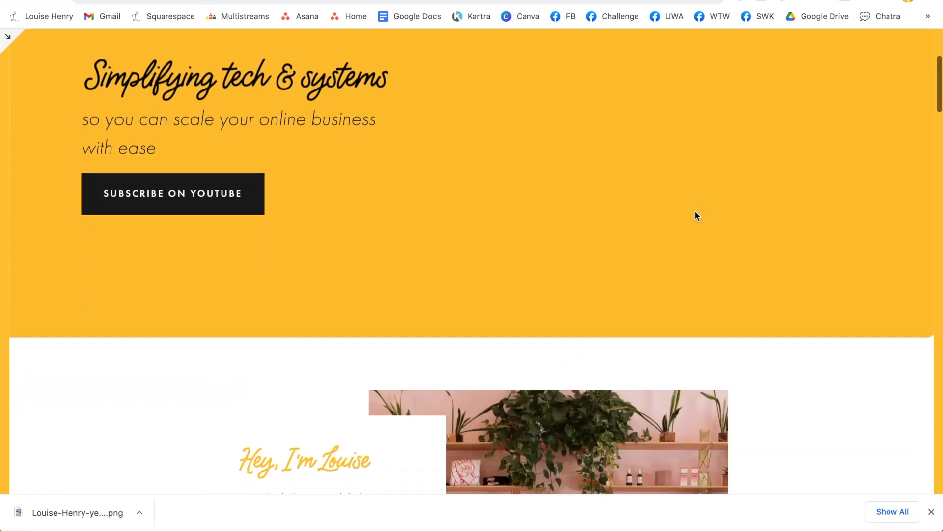
scroll("up", 3)
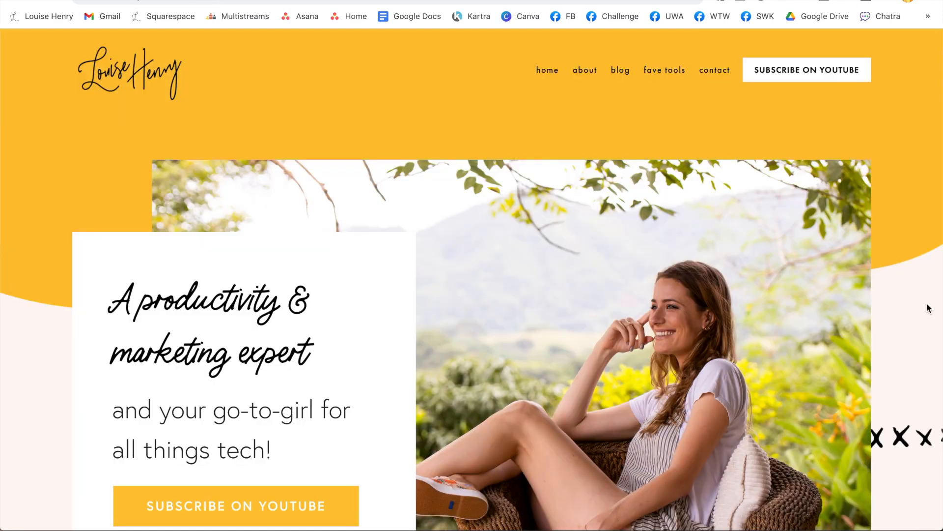
Scroll the homepage through intro, freebies, videos and testimonials to the footer
scroll("down", 3)
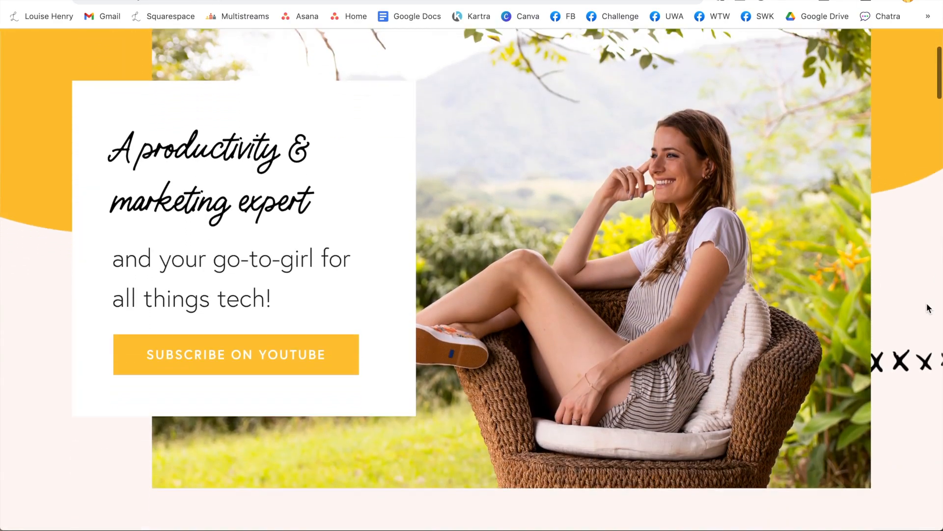
scroll("down", 3)
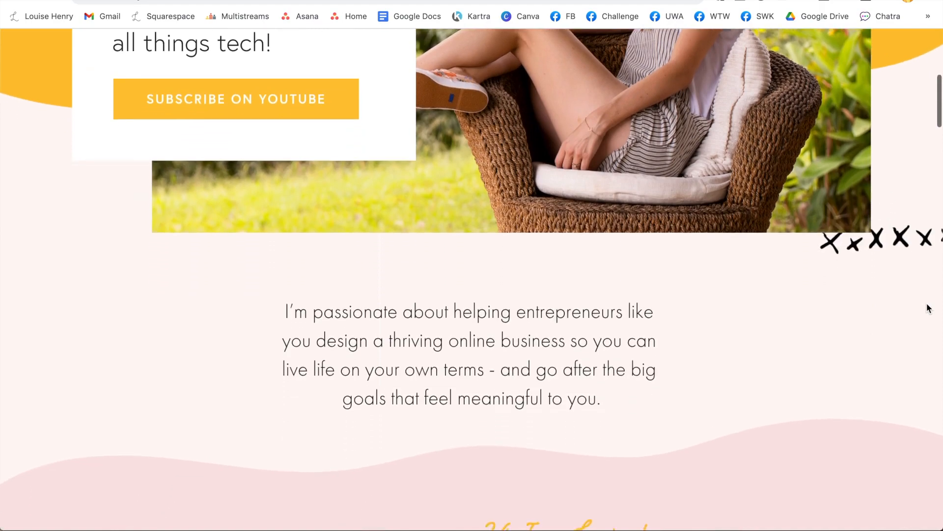
scroll("down", 3)
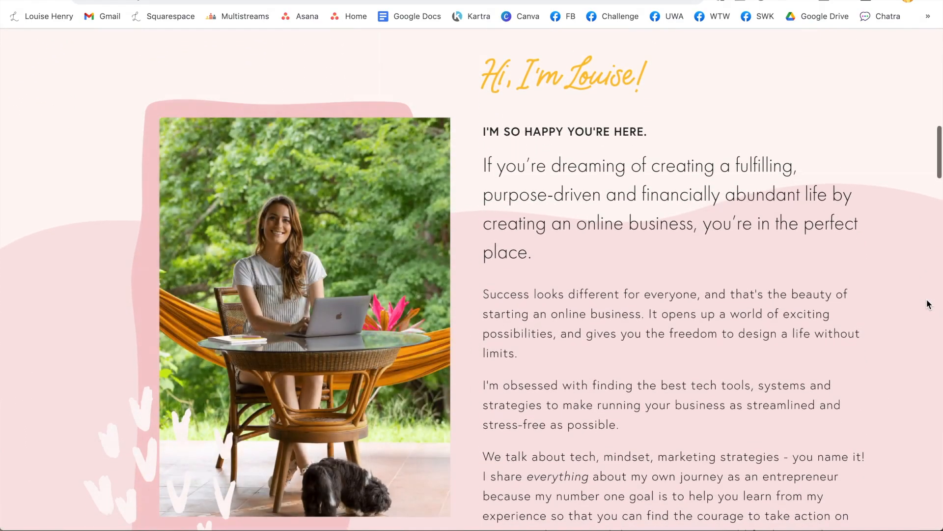
scroll("down", 3)
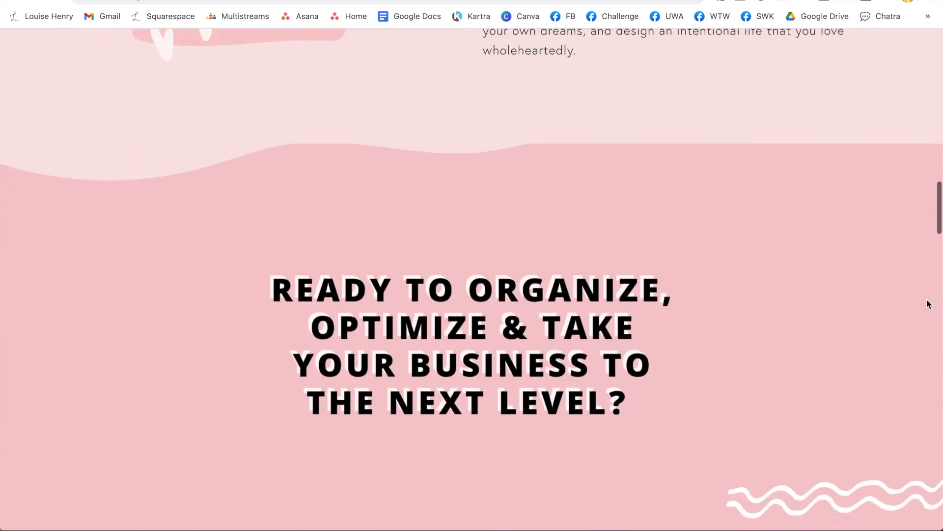
scroll("down", 3)
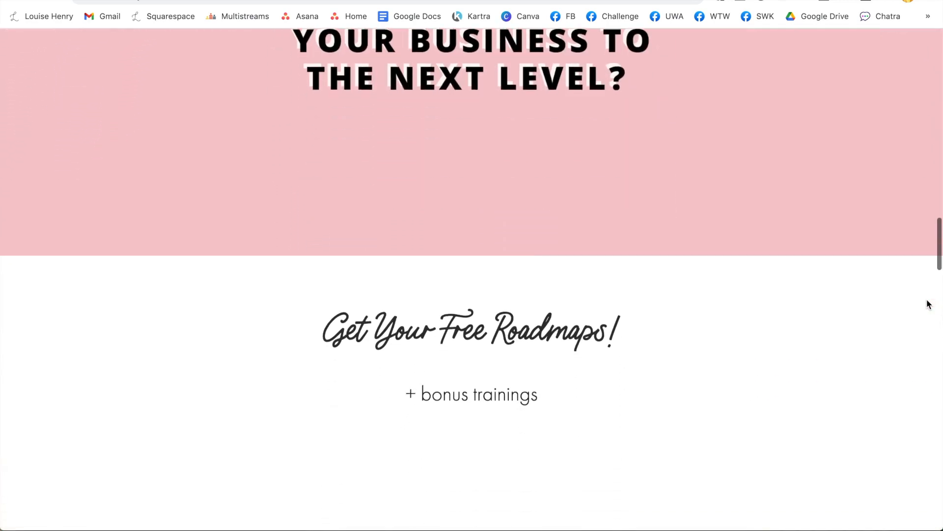
scroll("down", 3)
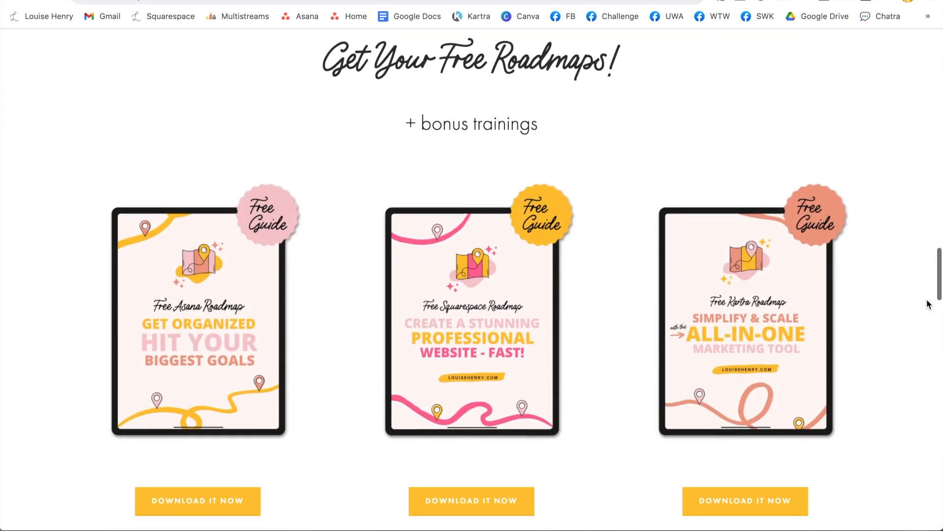
scroll("down", 3)
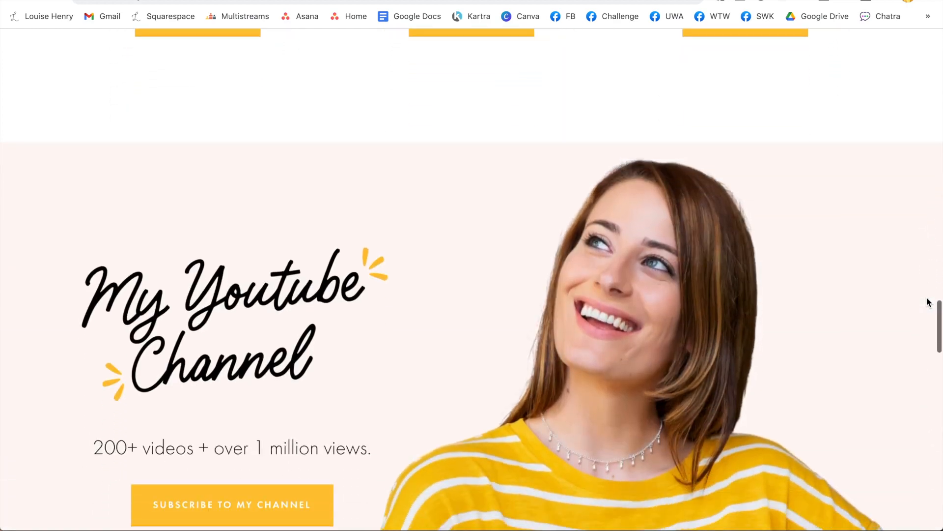
scroll("down", 3)
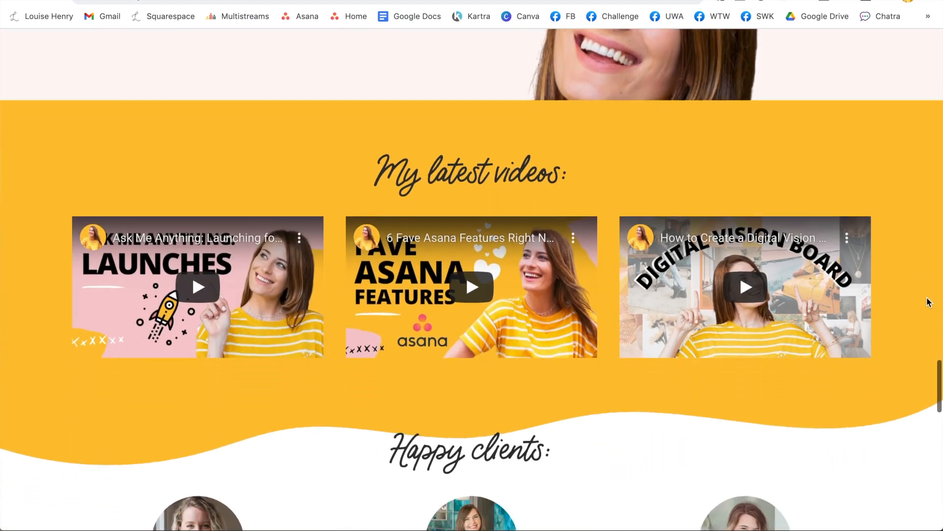
scroll("down", 3)
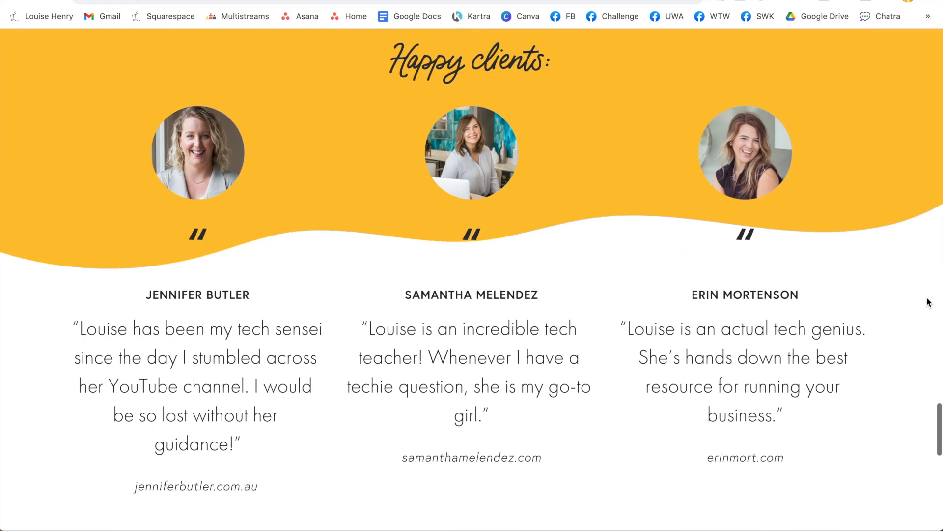
scroll("down", 3)
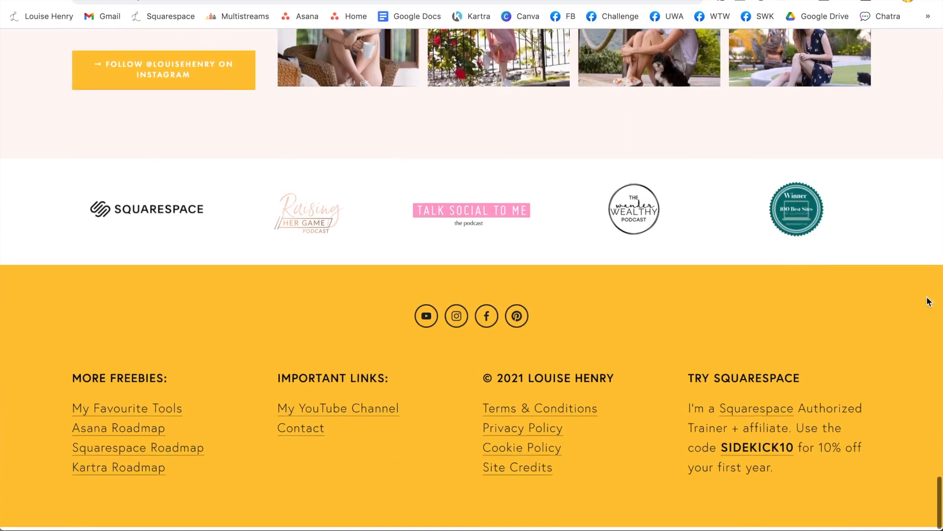